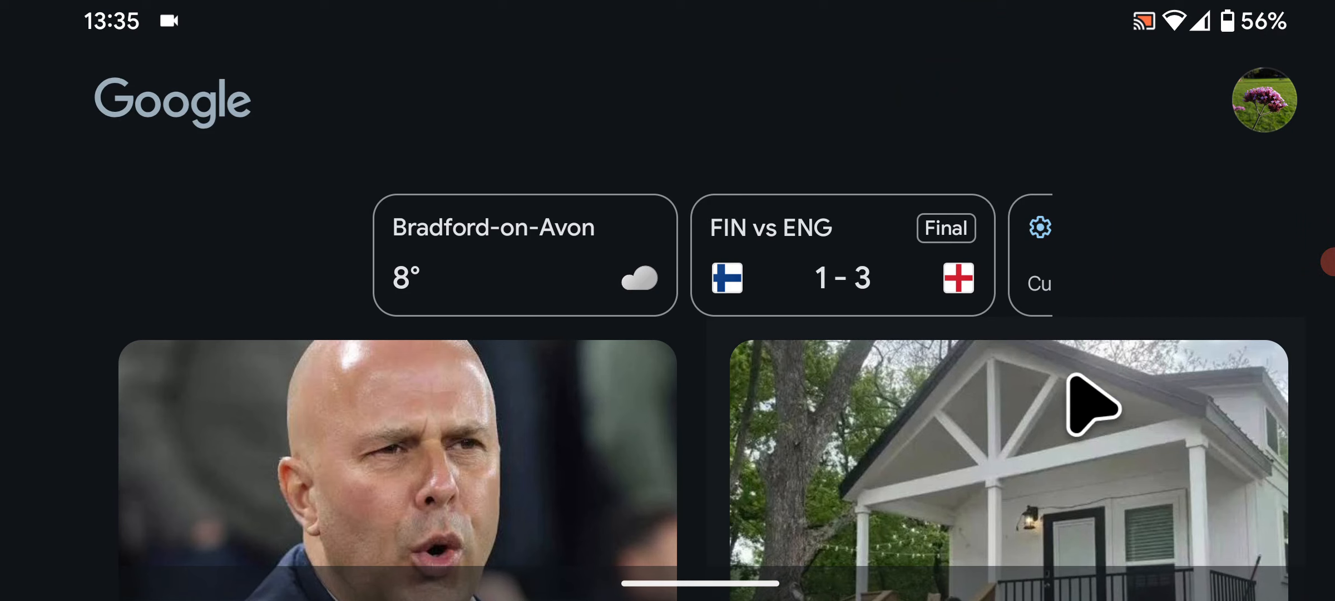
Leave the Discover feed and open Home settings from the home screen.
scroll("down", 3)
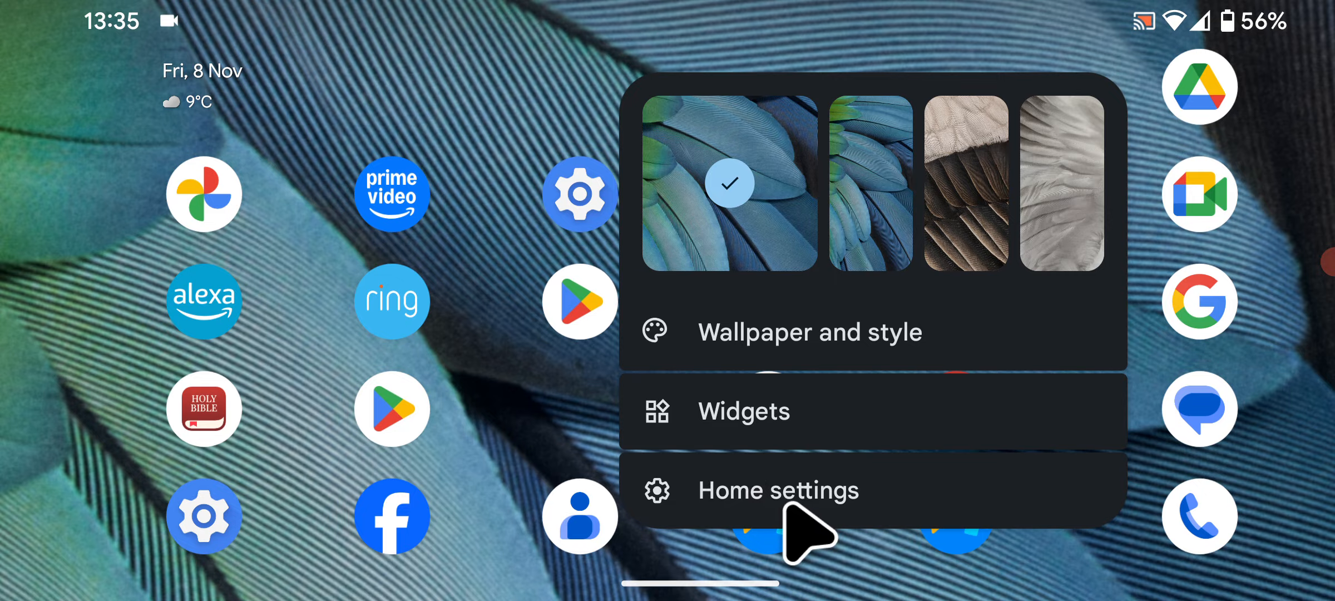
left_click(776, 490)
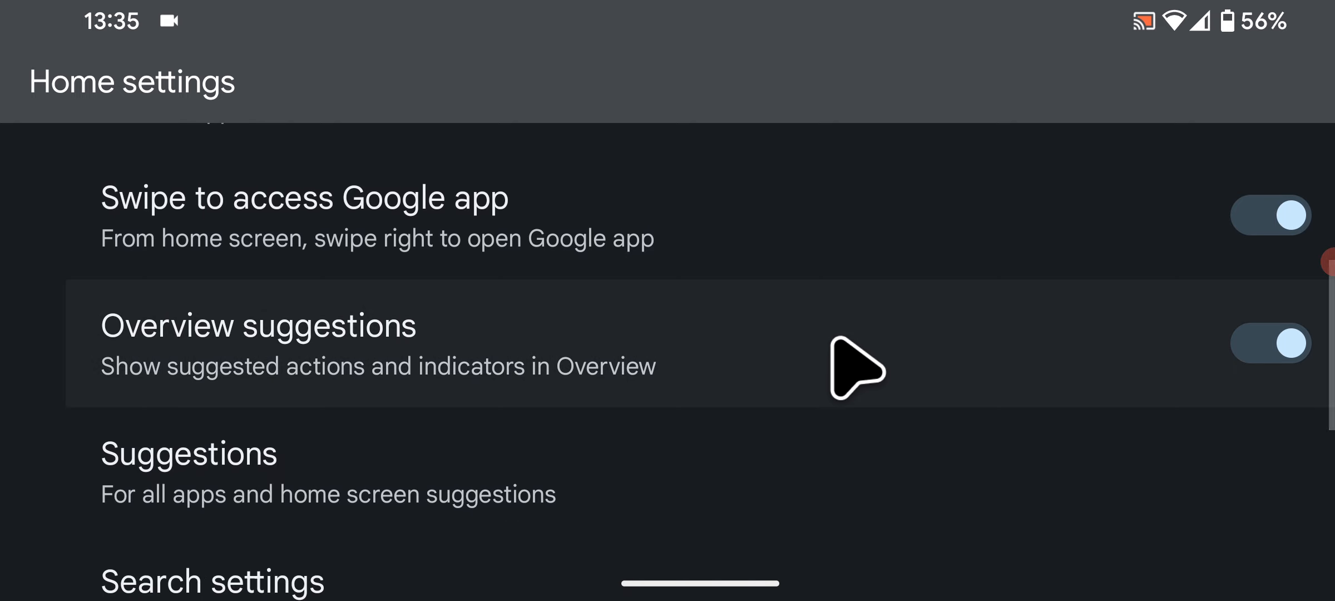
mouse_move(1203, 271)
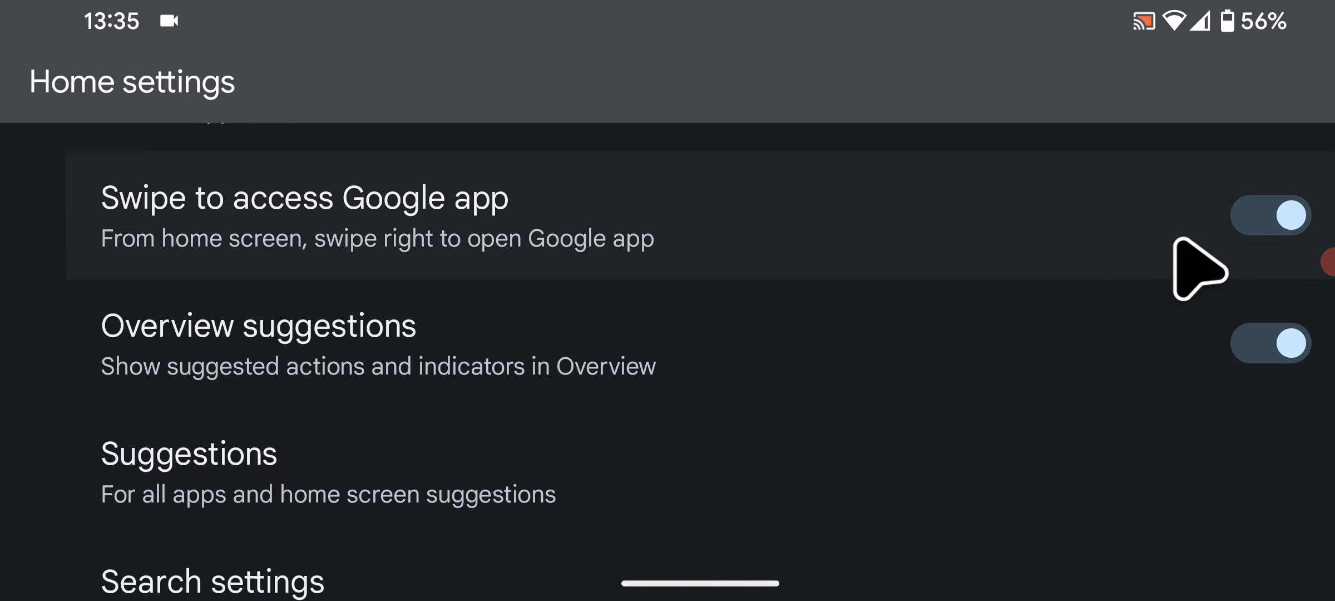
Switch off the 'Swipe to access Google app' toggle in Home settings.
left_click(1269, 215)
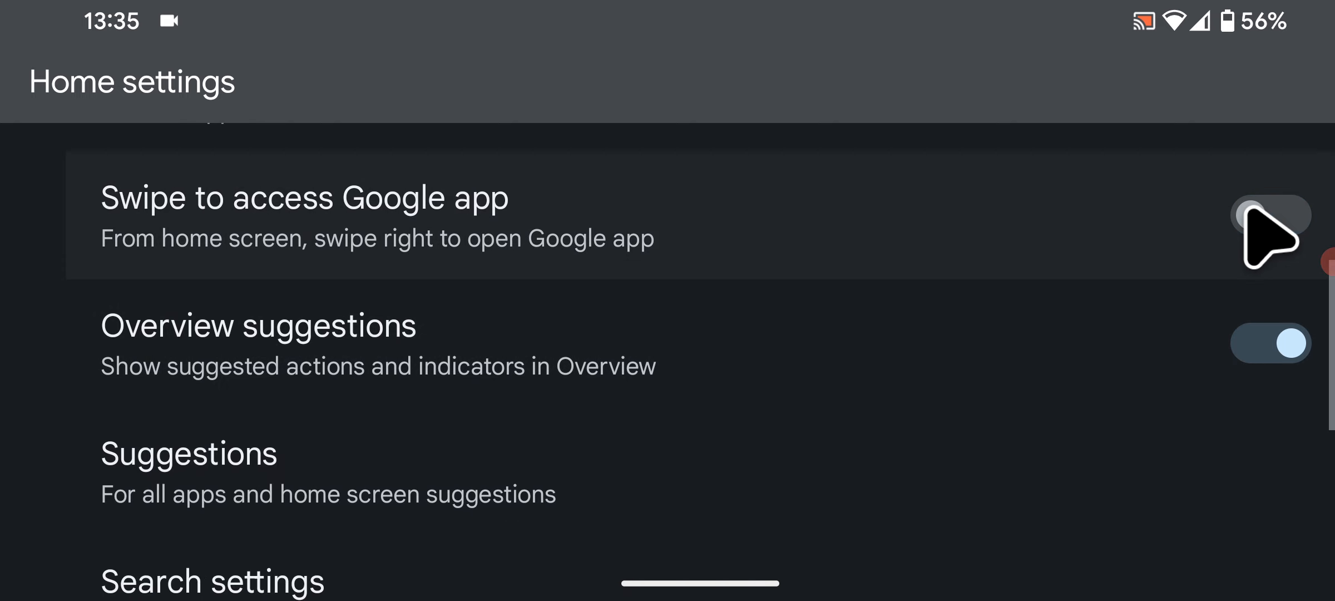